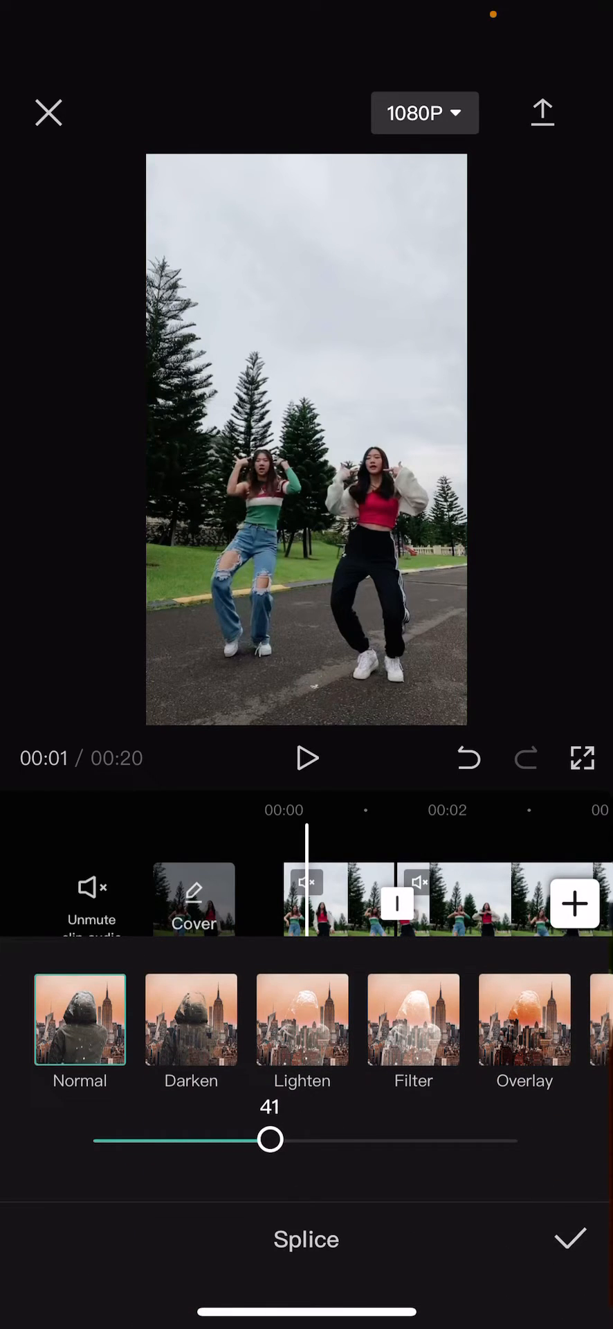
Raise the overlay dance clip's opacity from 41 to 50.
left_click_drag(269, 1139, 307, 1139)
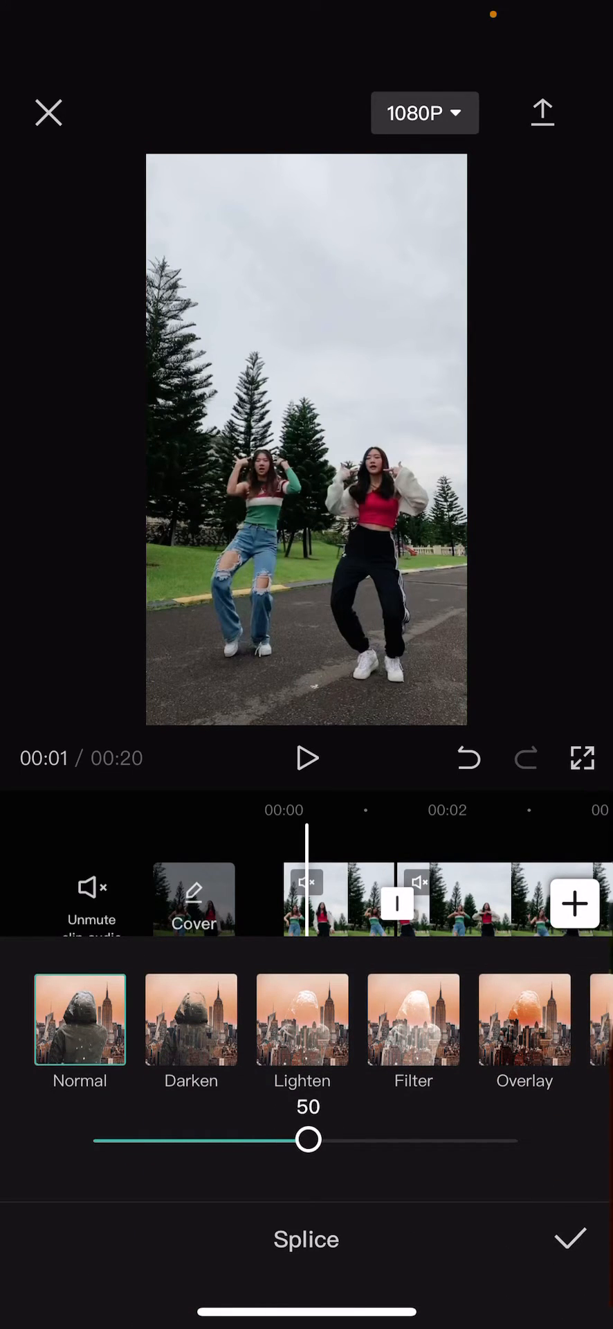
left_click_drag(307, 1140, 295, 1139)
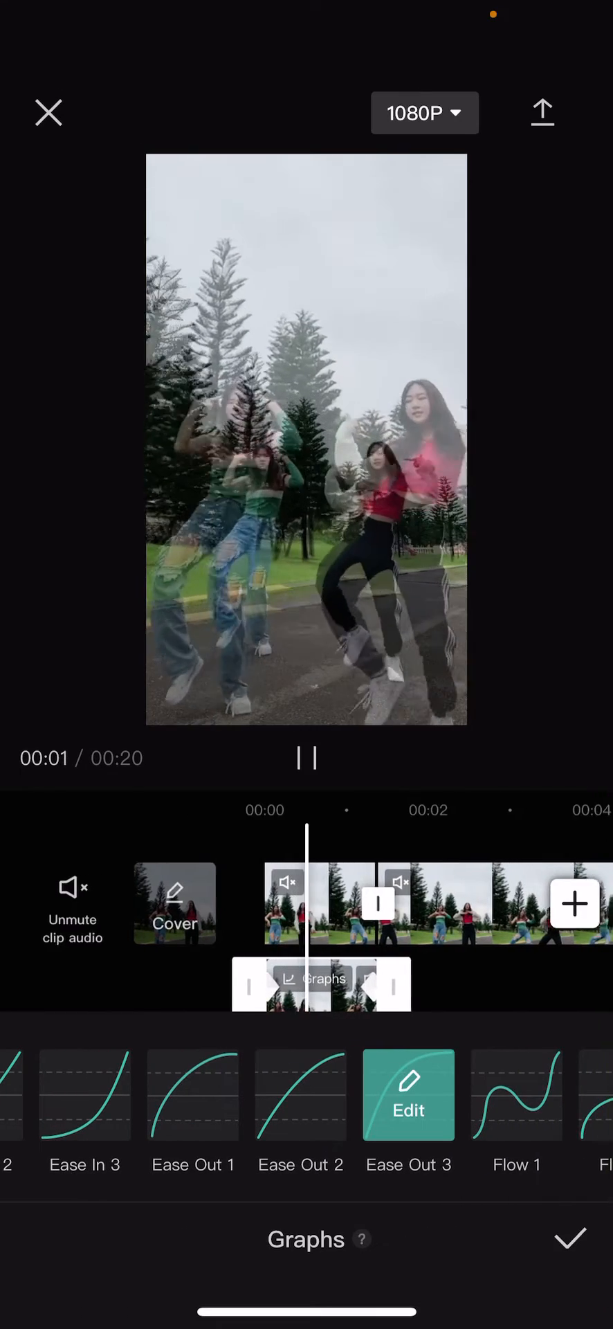
Confirm the Ease Out 3 speed graph on the overlay clip.
left_click(569, 1238)
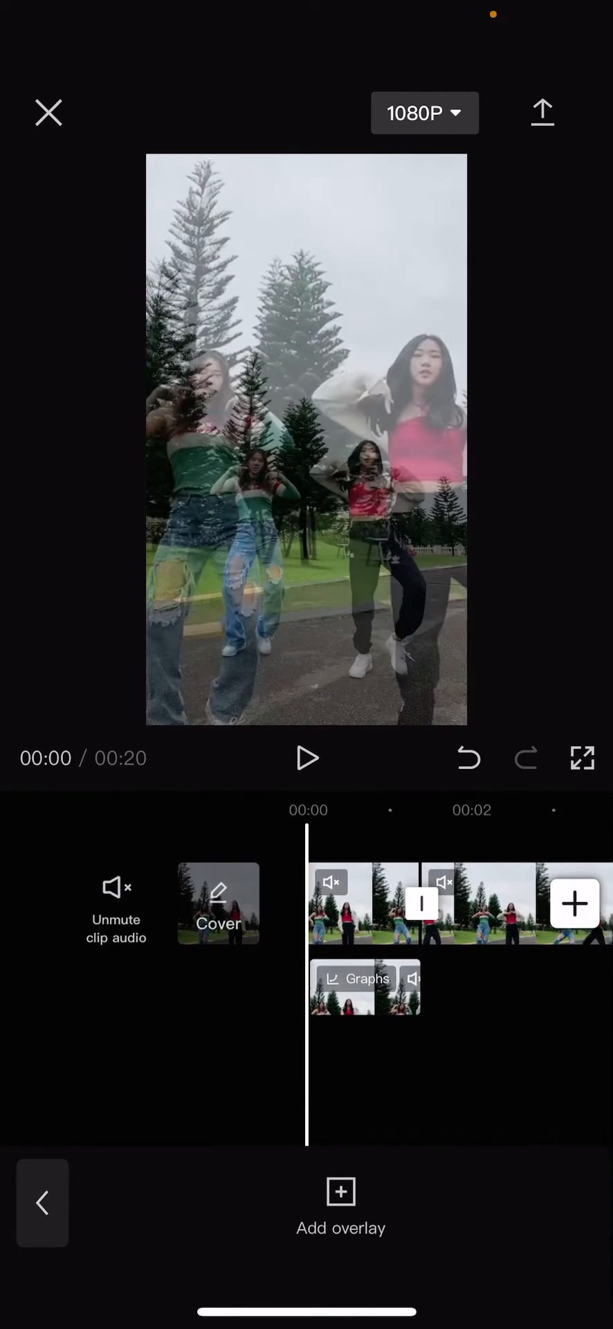
left_click(306, 758)
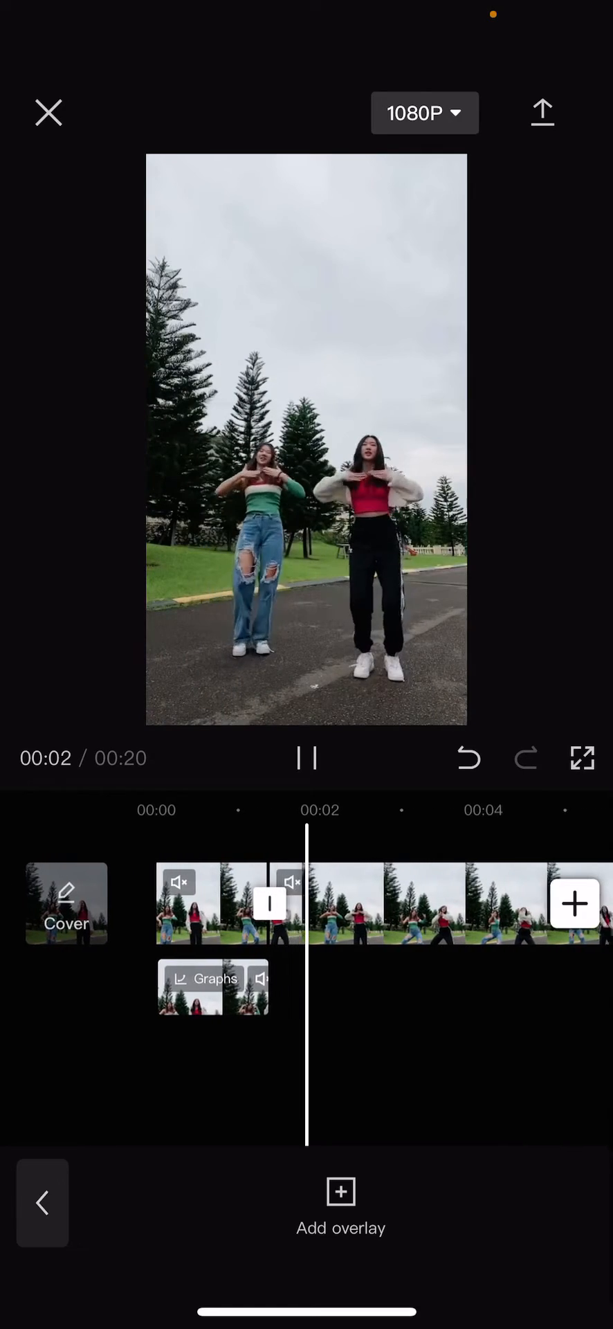
left_click(307, 758)
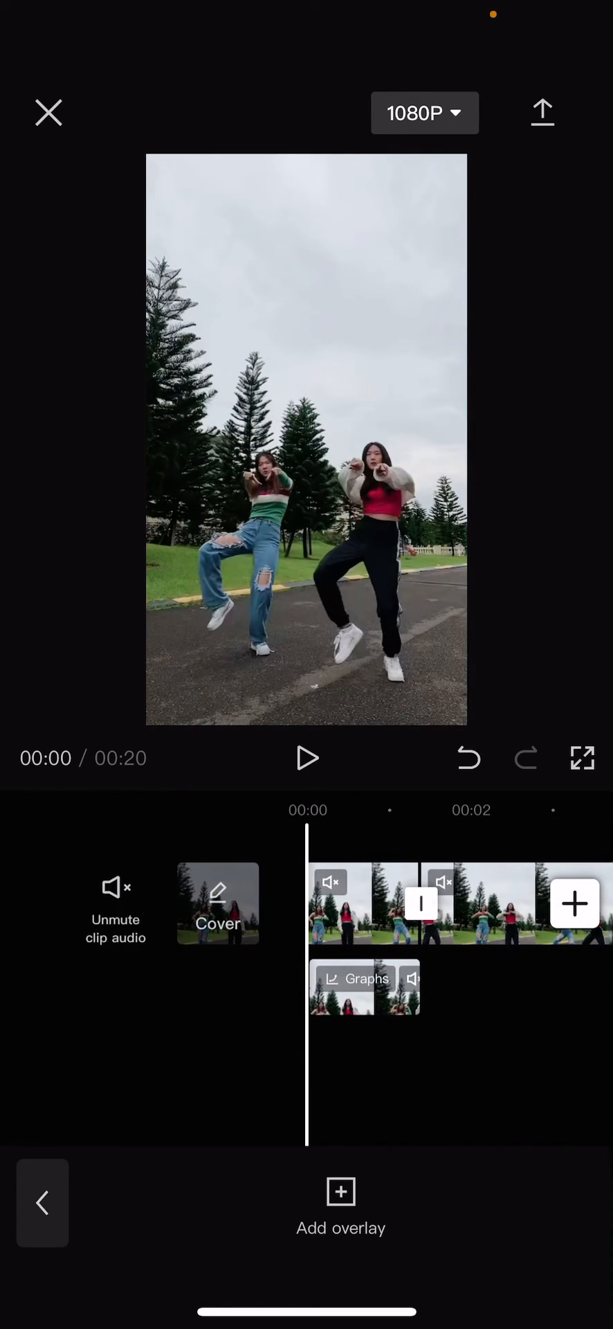